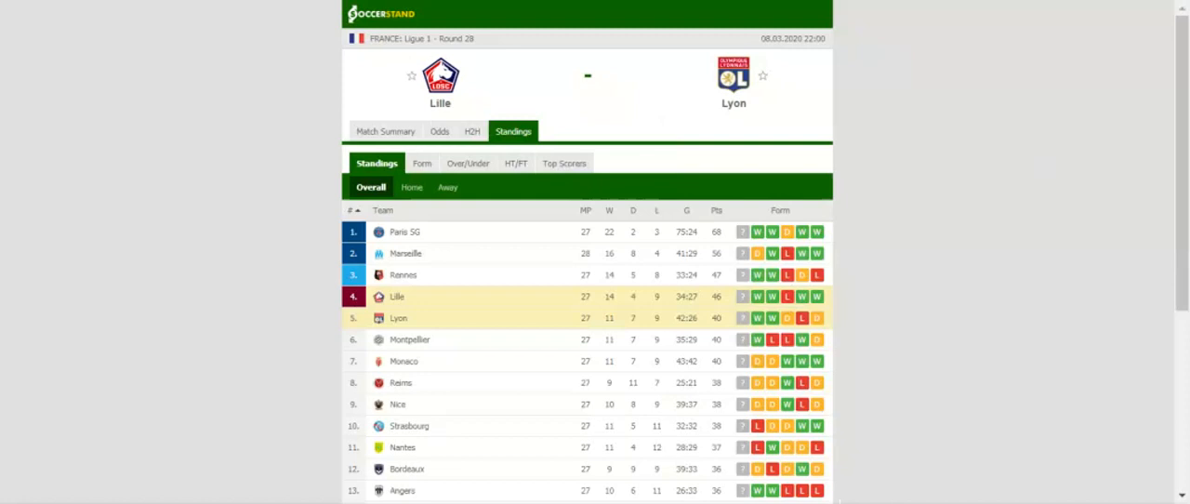
# Step: Switch the Lille vs Lyon match page to the Odds view with the bookmaker odds table
pyautogui.scroll(-3)
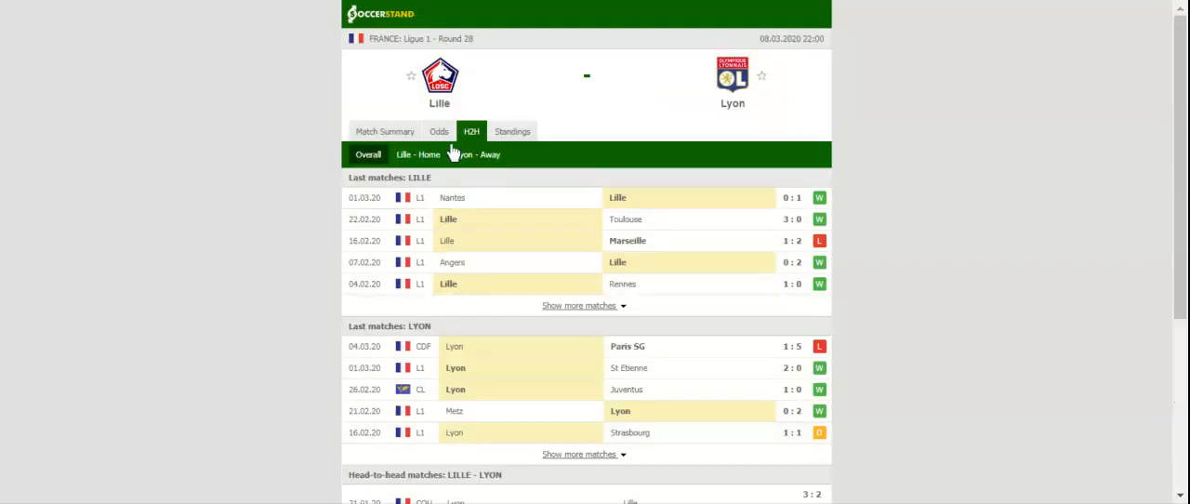
pyautogui.click(439, 130)
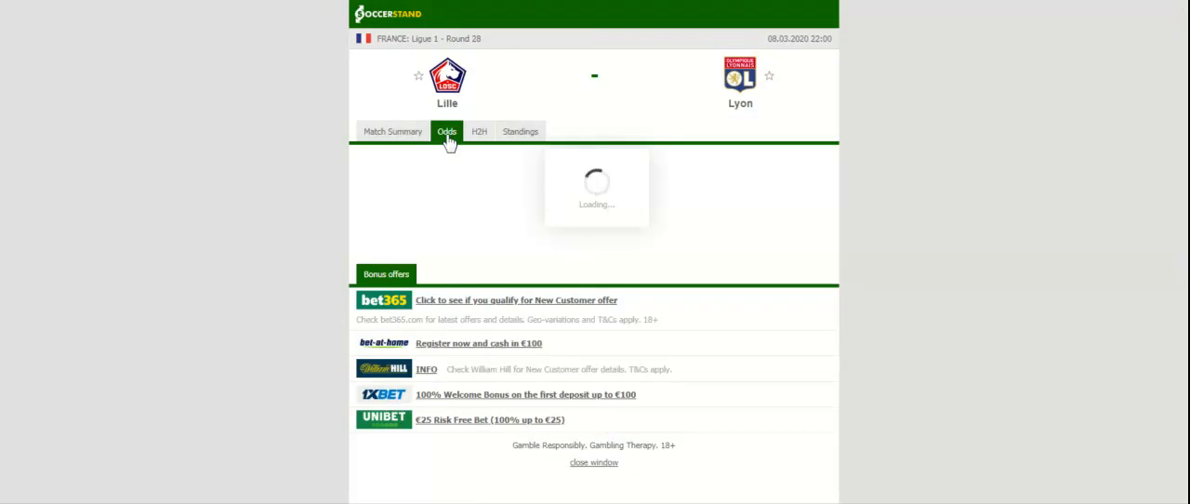
pyautogui.click(446, 130)
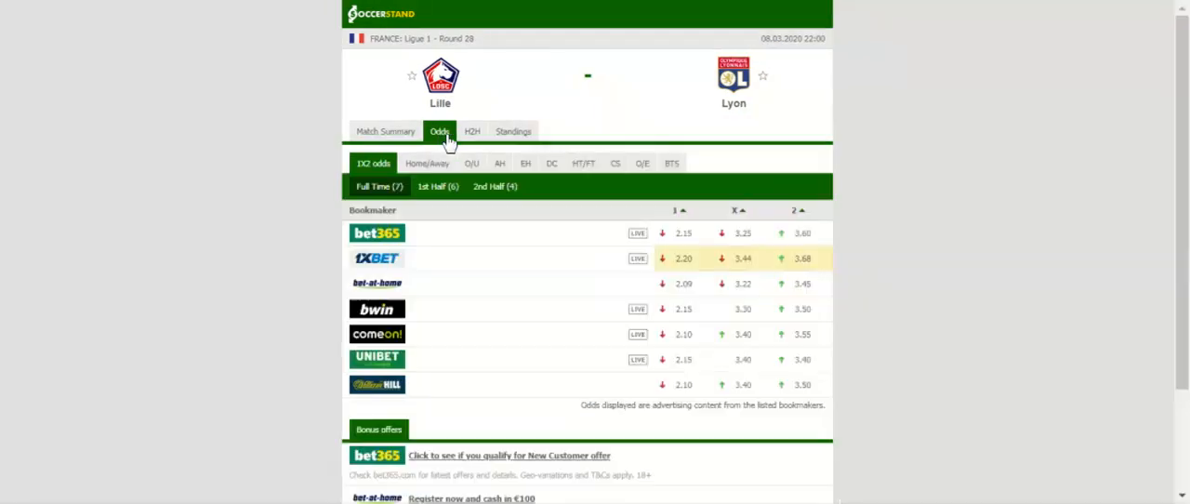